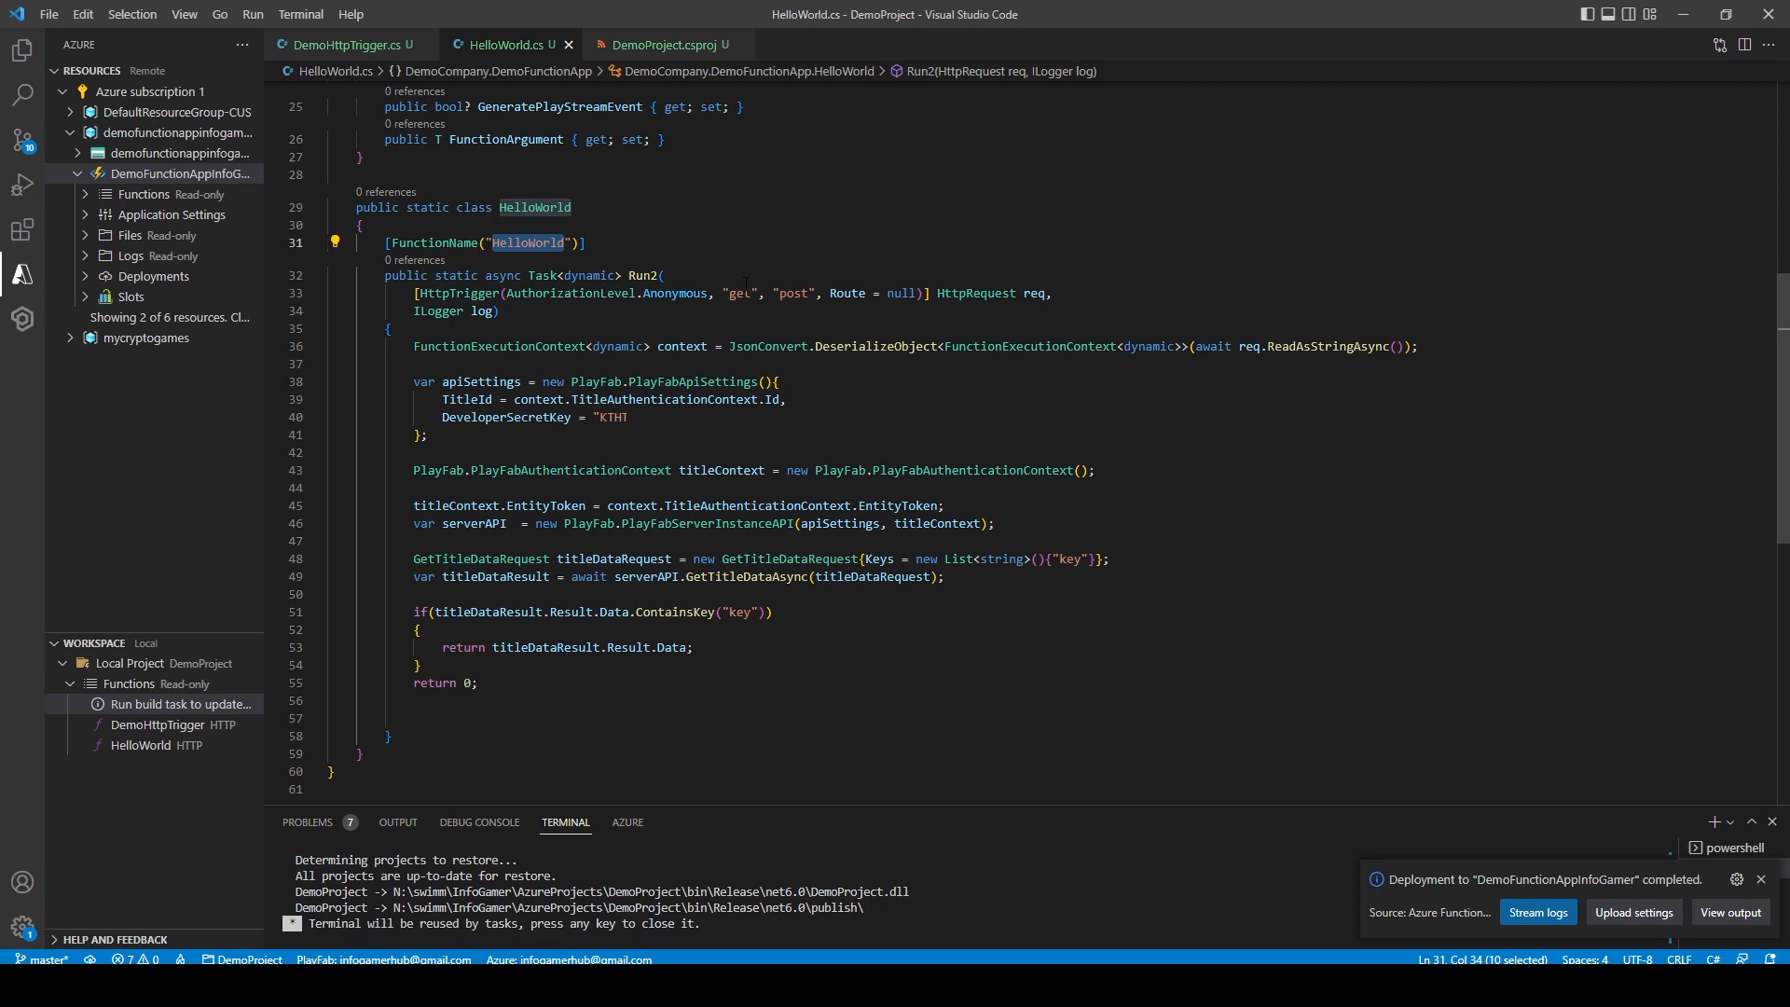
# Highlight the uses of req and context in Run2 and add a blank line after the serverAPI setup
pyautogui.scroll(3)
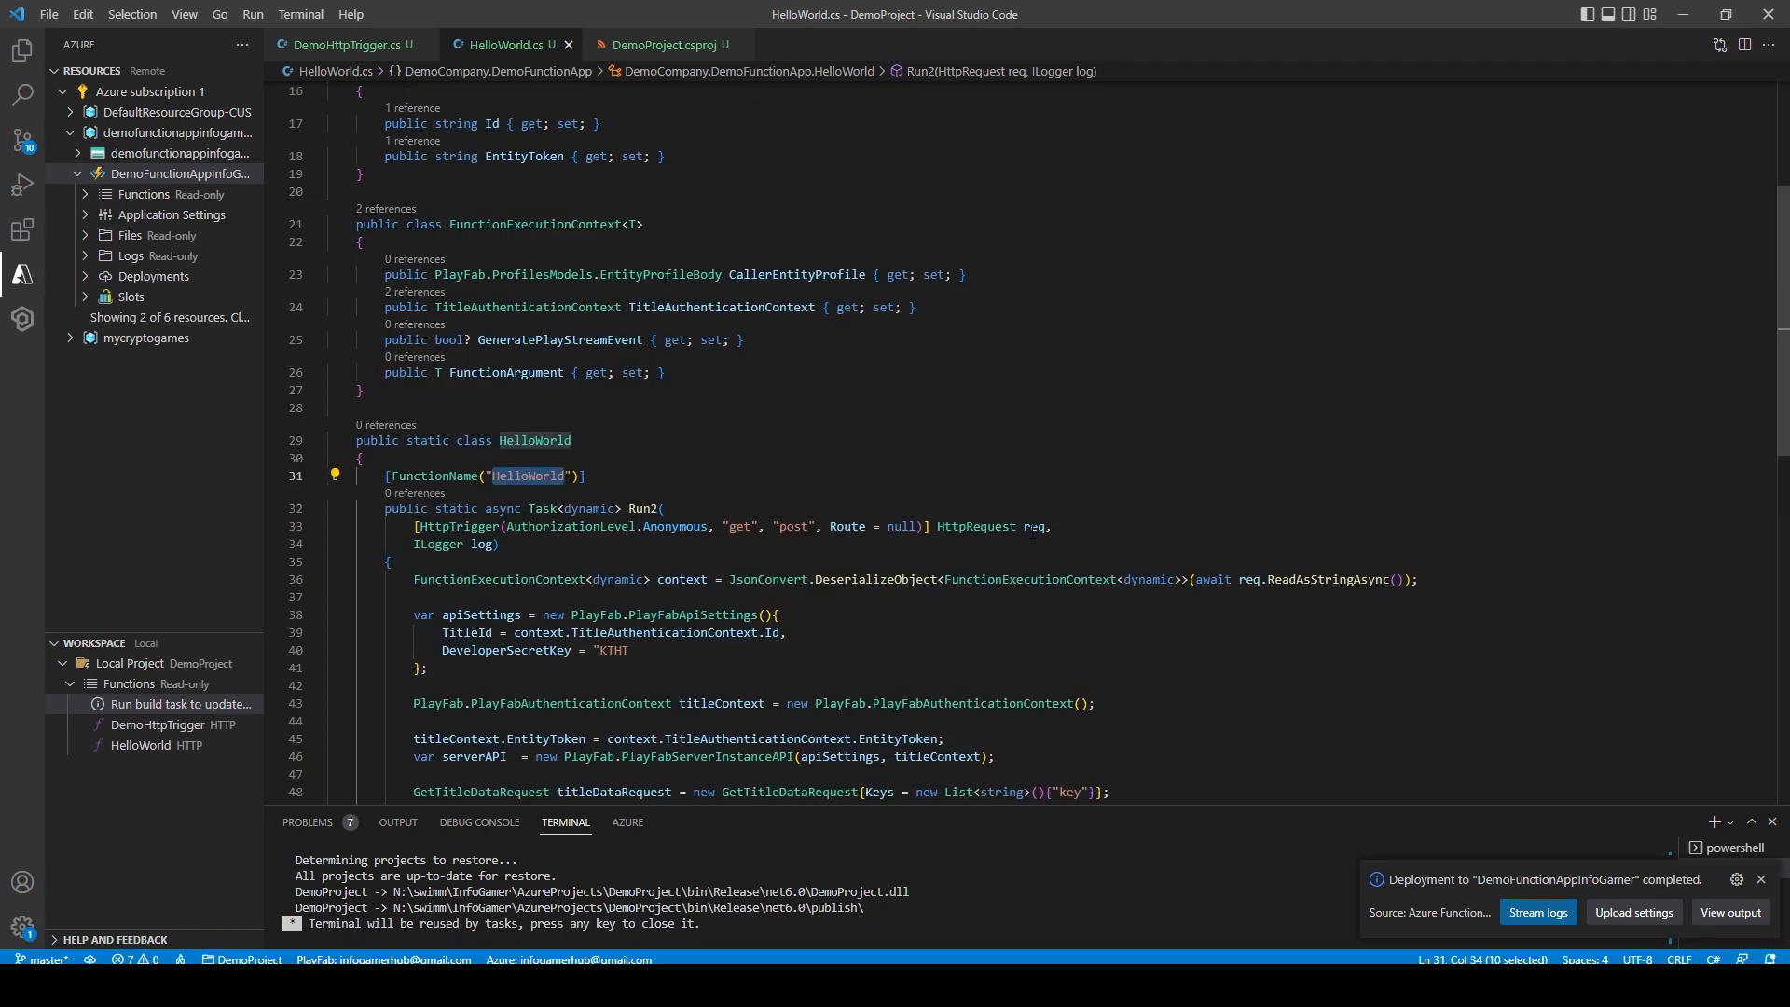
pyautogui.doubleClick(1032, 526)
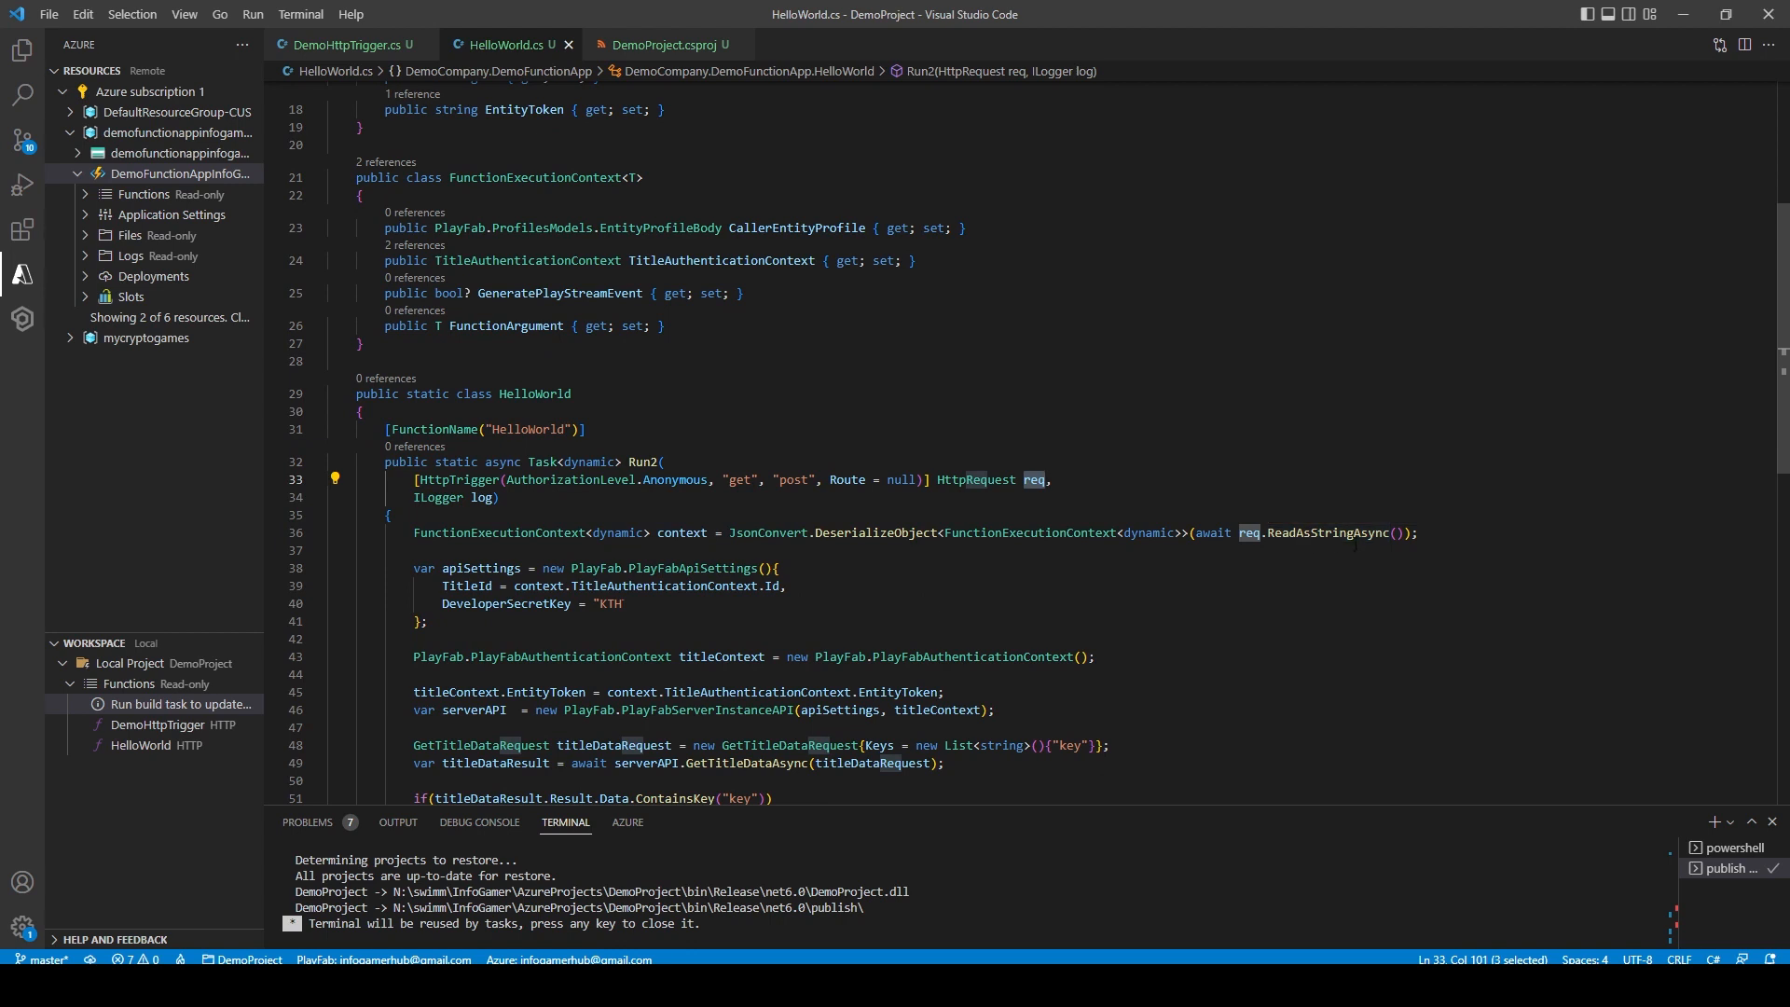
pyautogui.moveTo(1318, 531)
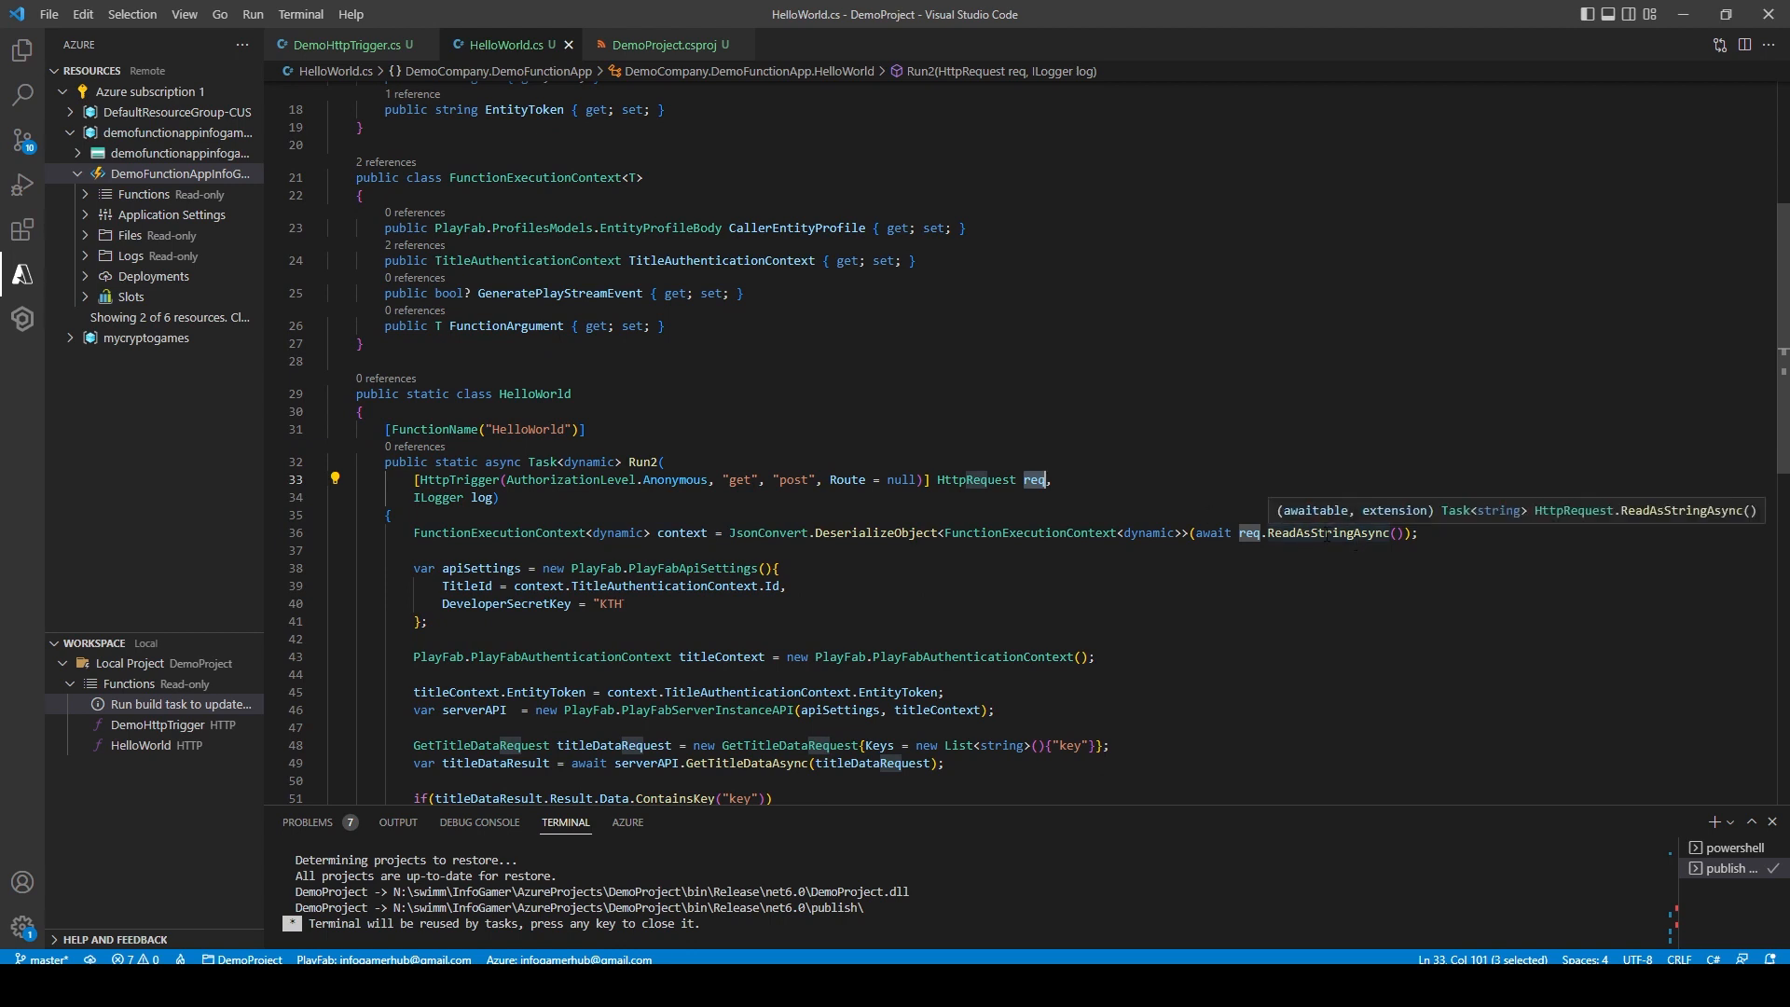
pyautogui.doubleClick(680, 531)
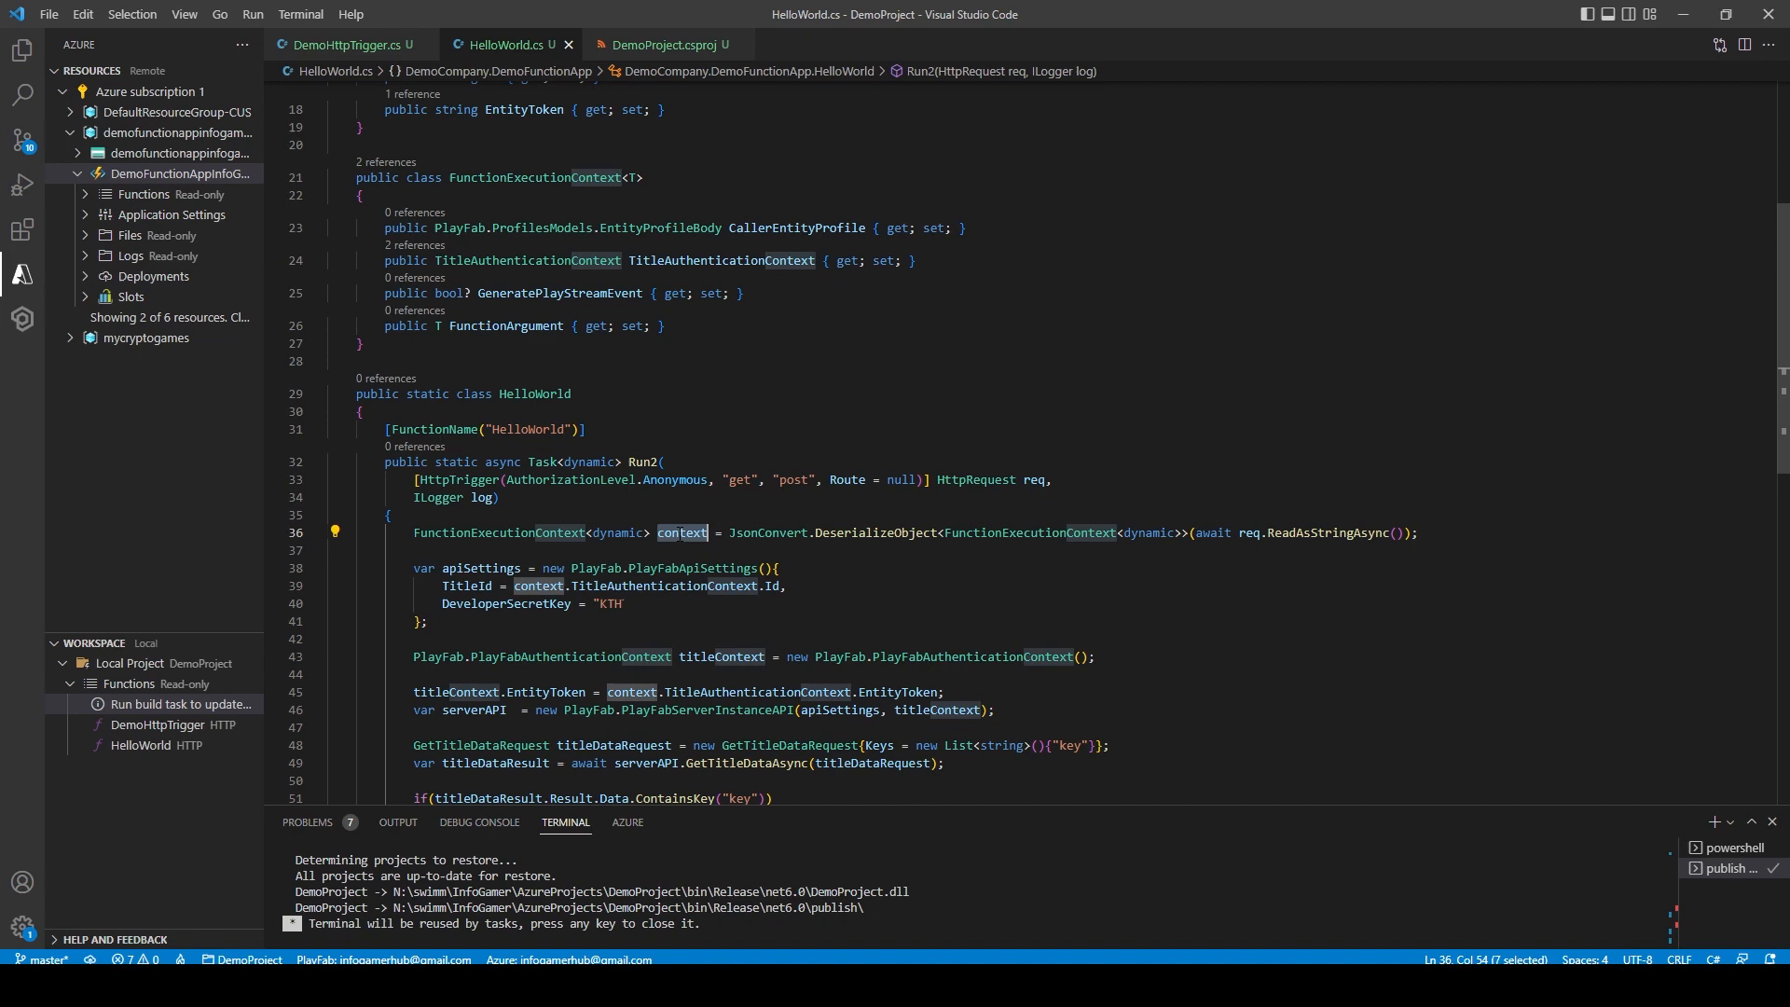
pyautogui.scroll(-3)
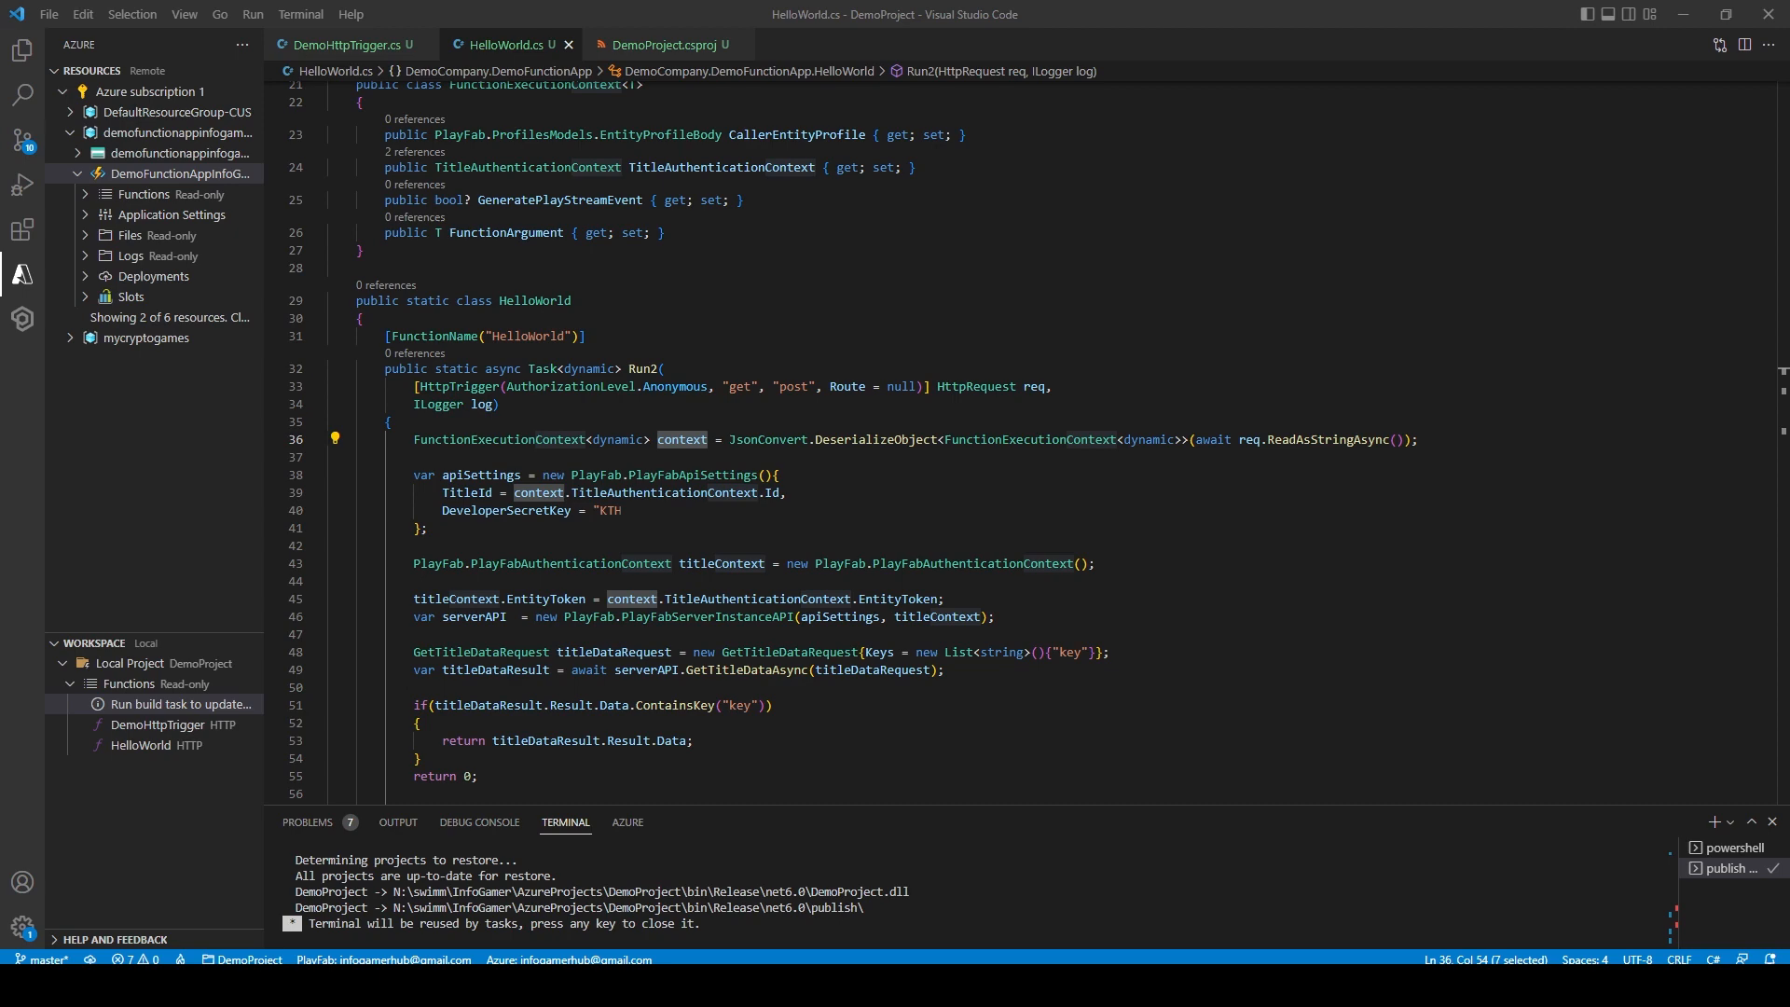
pyautogui.scroll(-3)
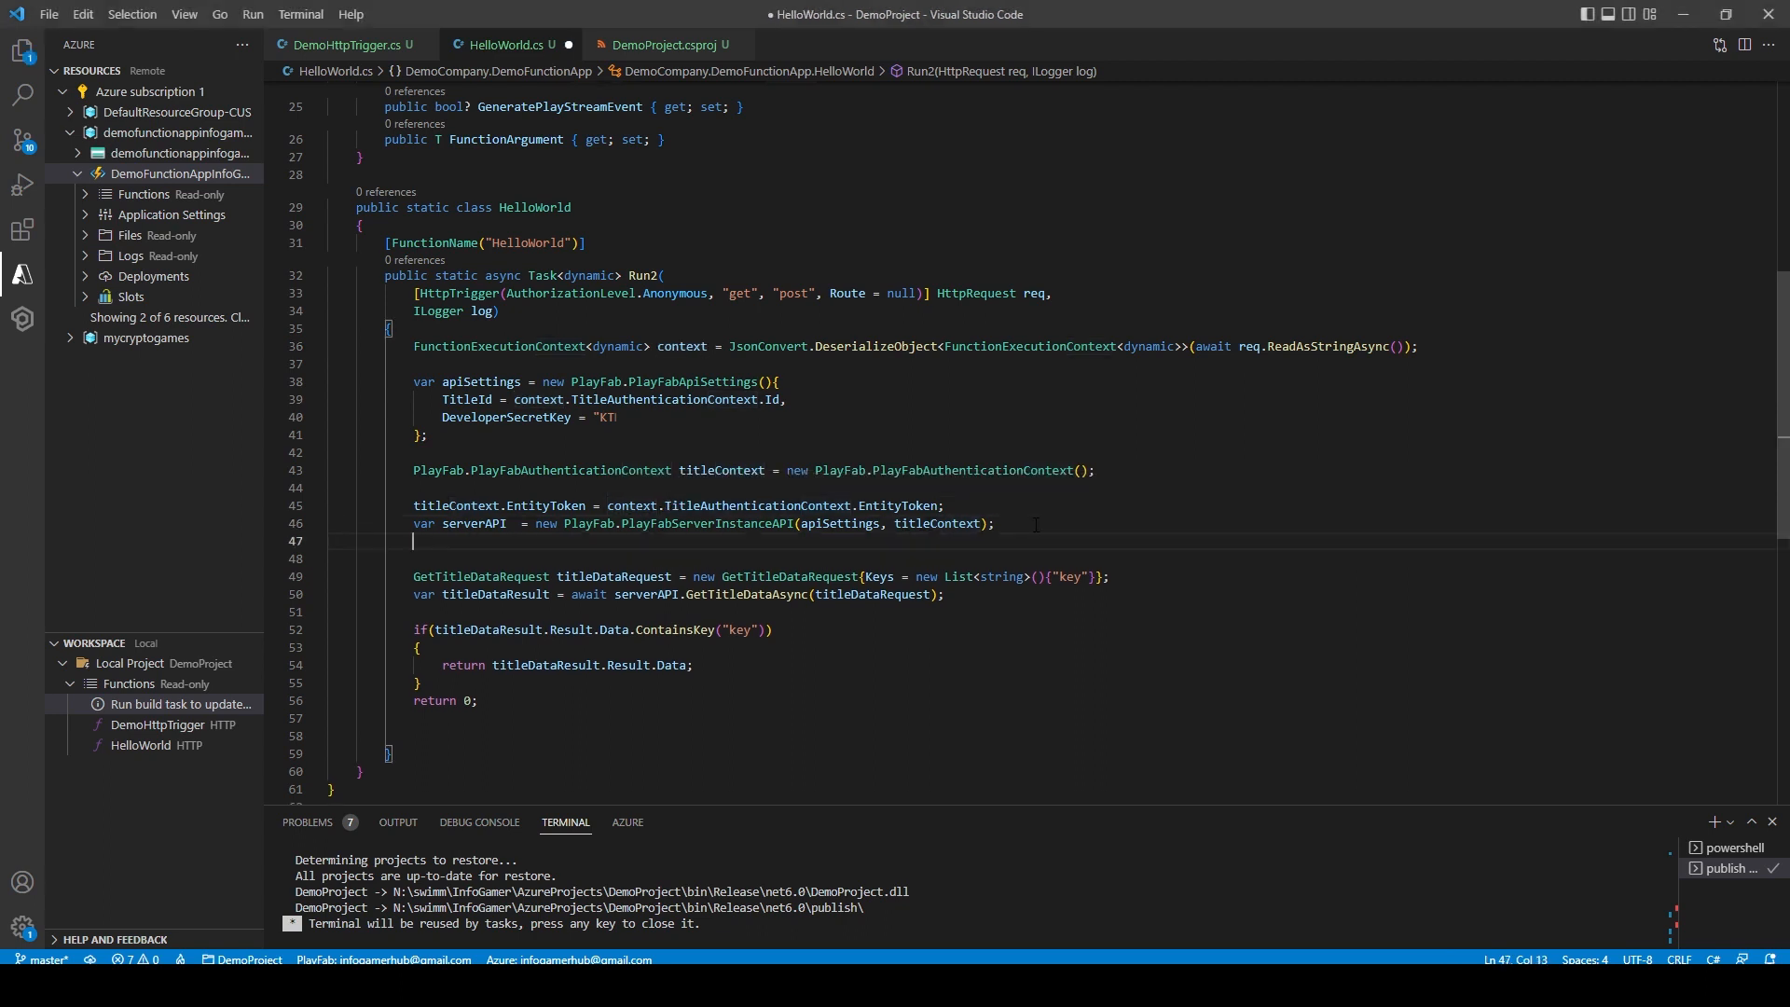
# Add 'dynamic args = context.FunctionArgument;' and return titleDataResult.Result.Data["key"]
pyautogui.write('dynamic a')
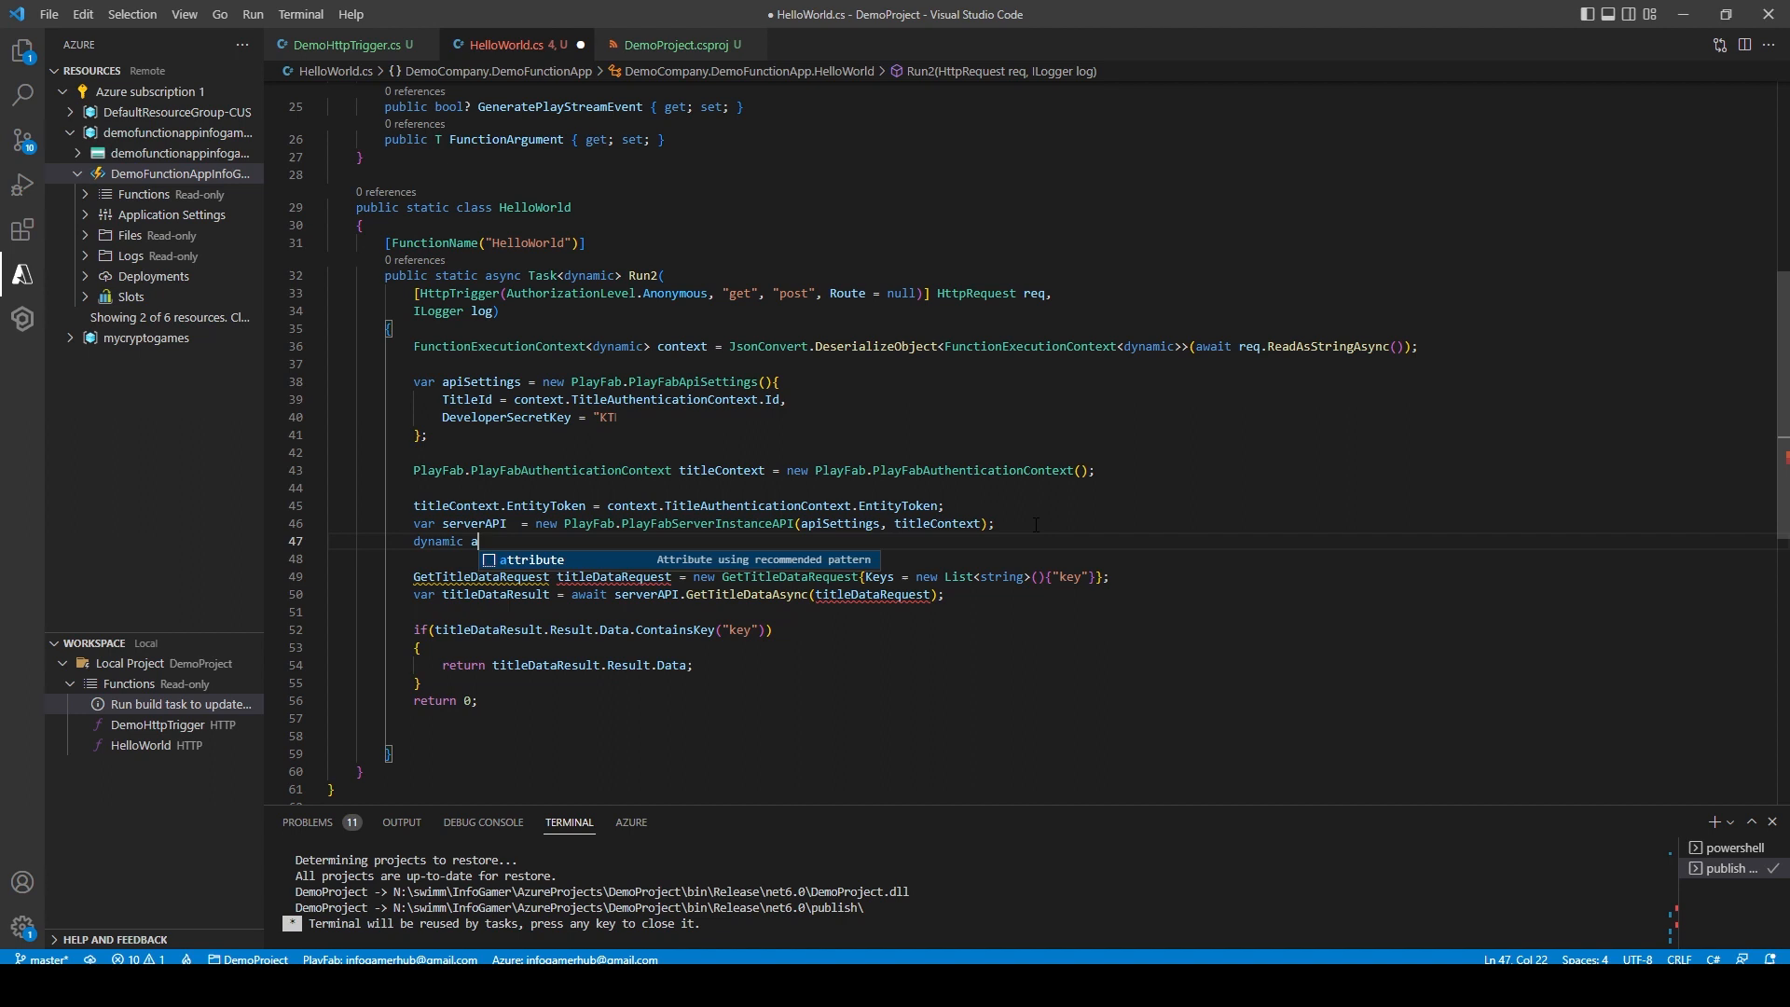
pyautogui.write('rgs = context.FunctionArgument;')
pyautogui.click(556, 664)
pyautogui.write('["key')
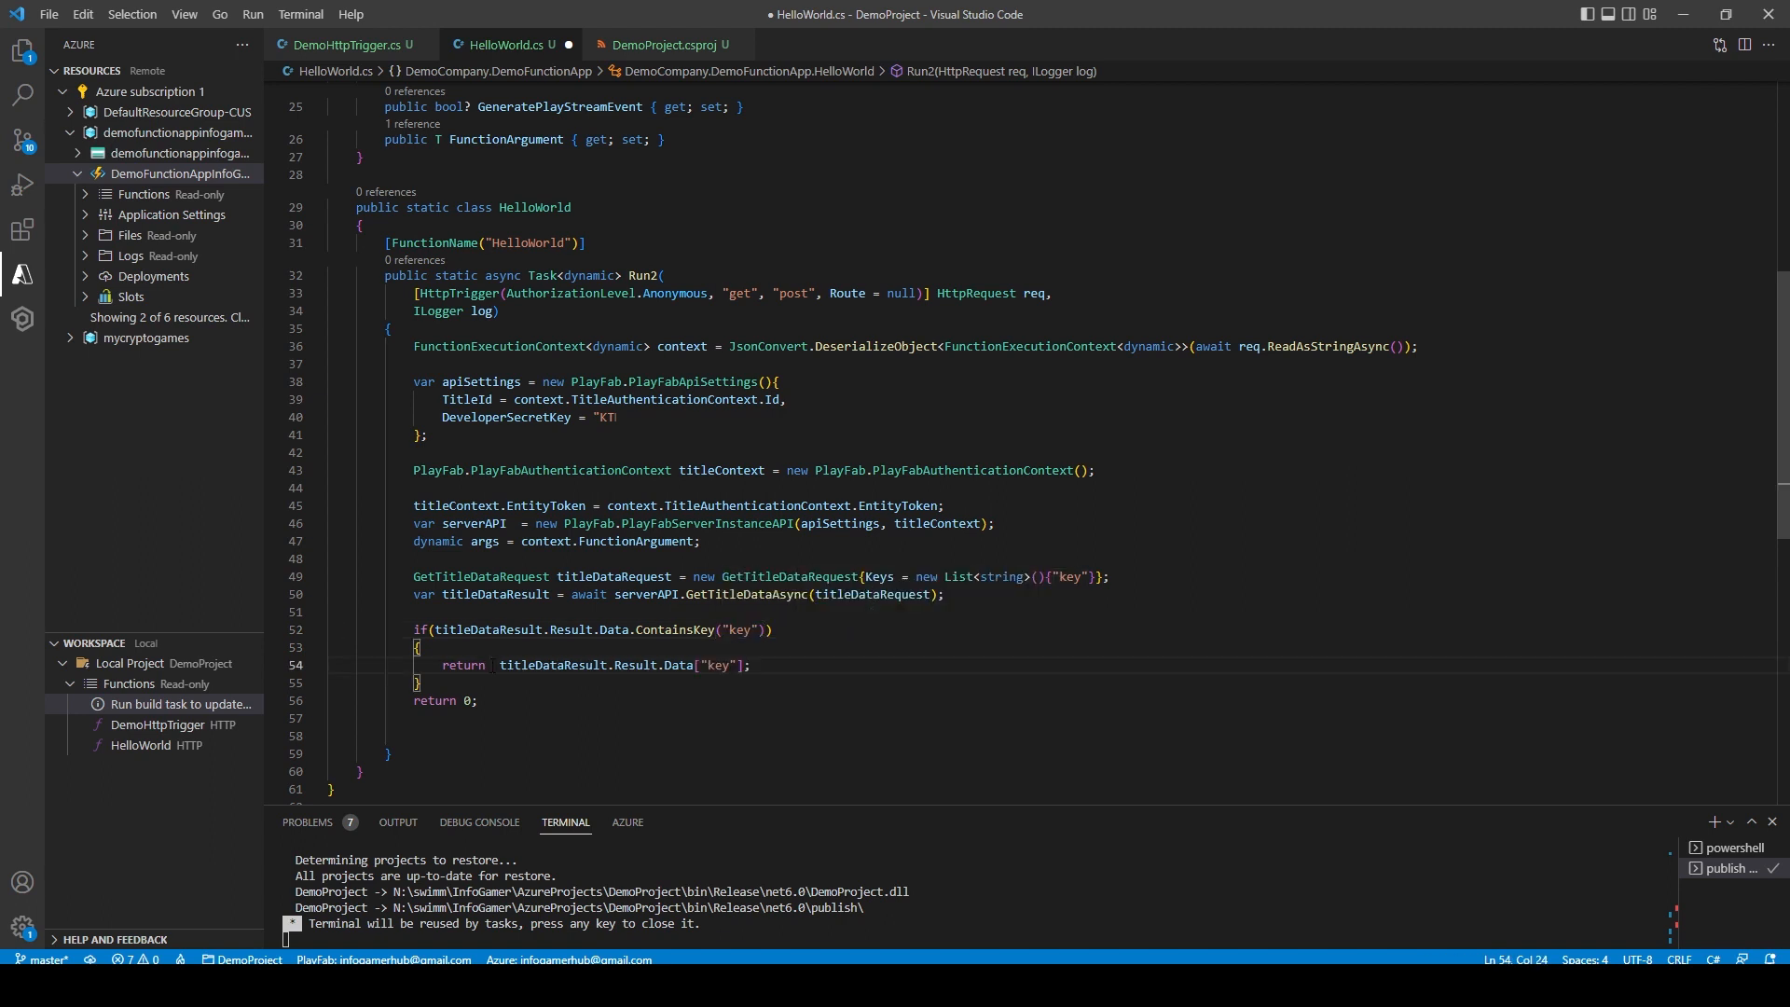
# Change the return to int.Parse(titleDataResult.Result.Data["key"]) + args.amount
pyautogui.write('int.Parse(')
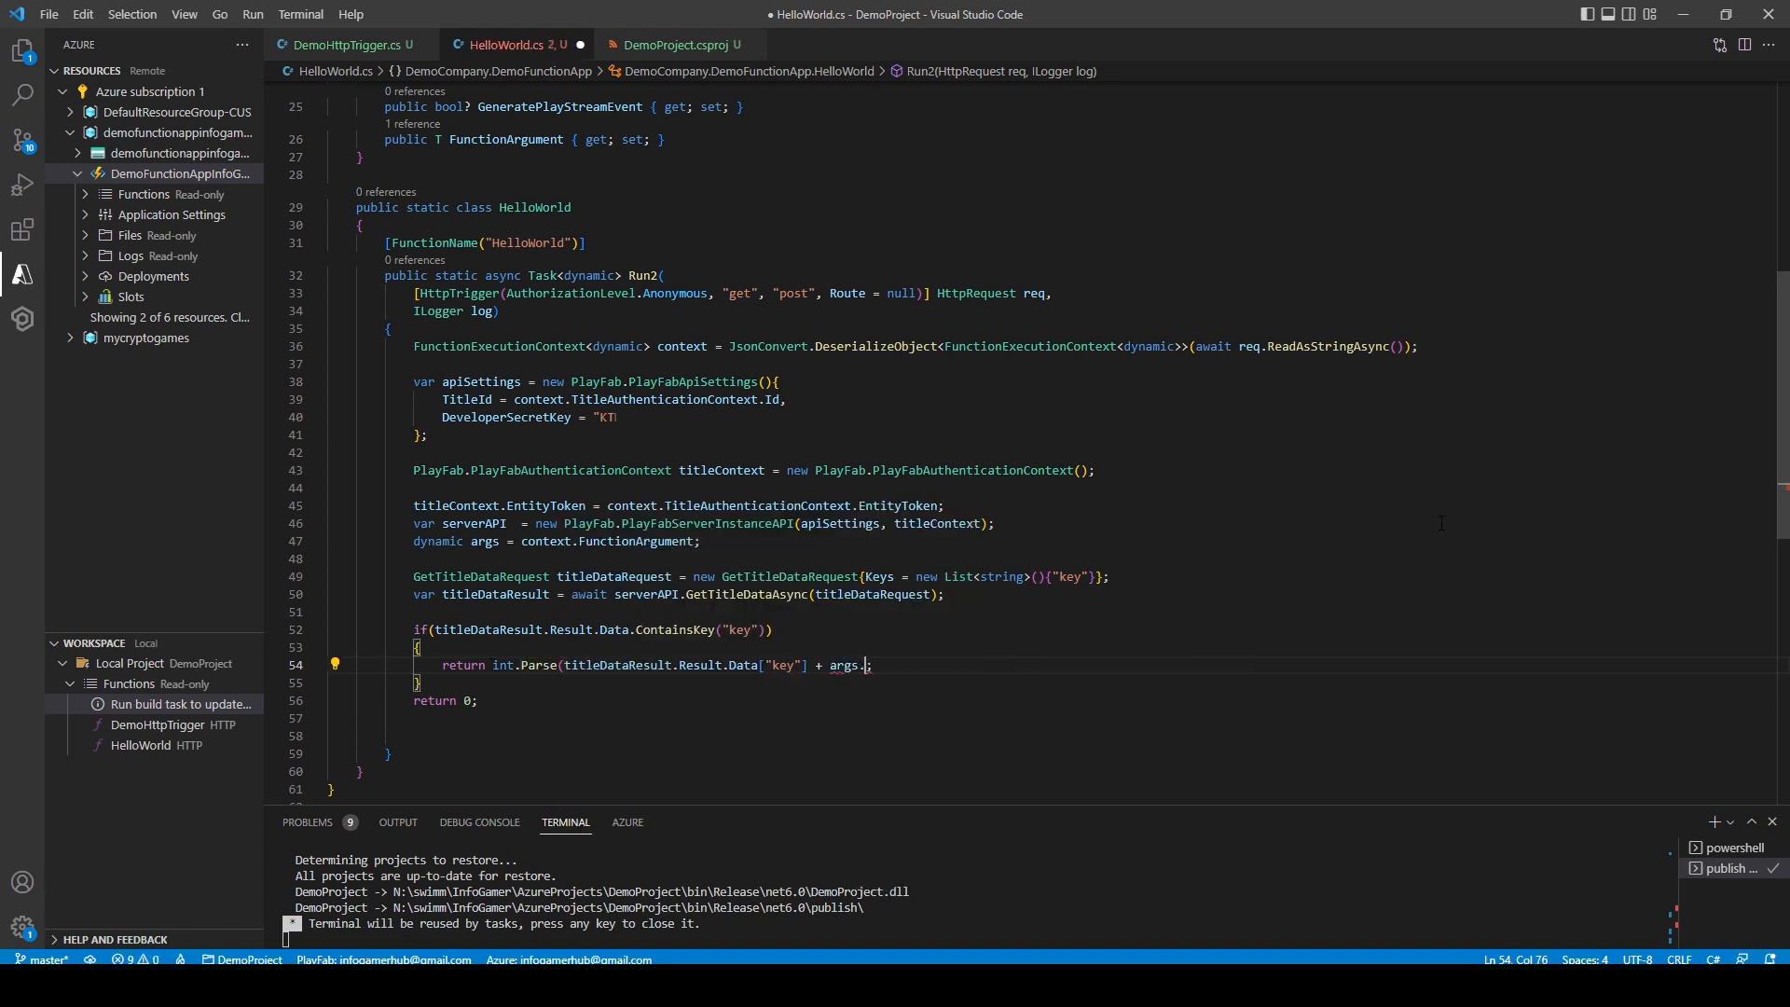
pyautogui.write('amount')
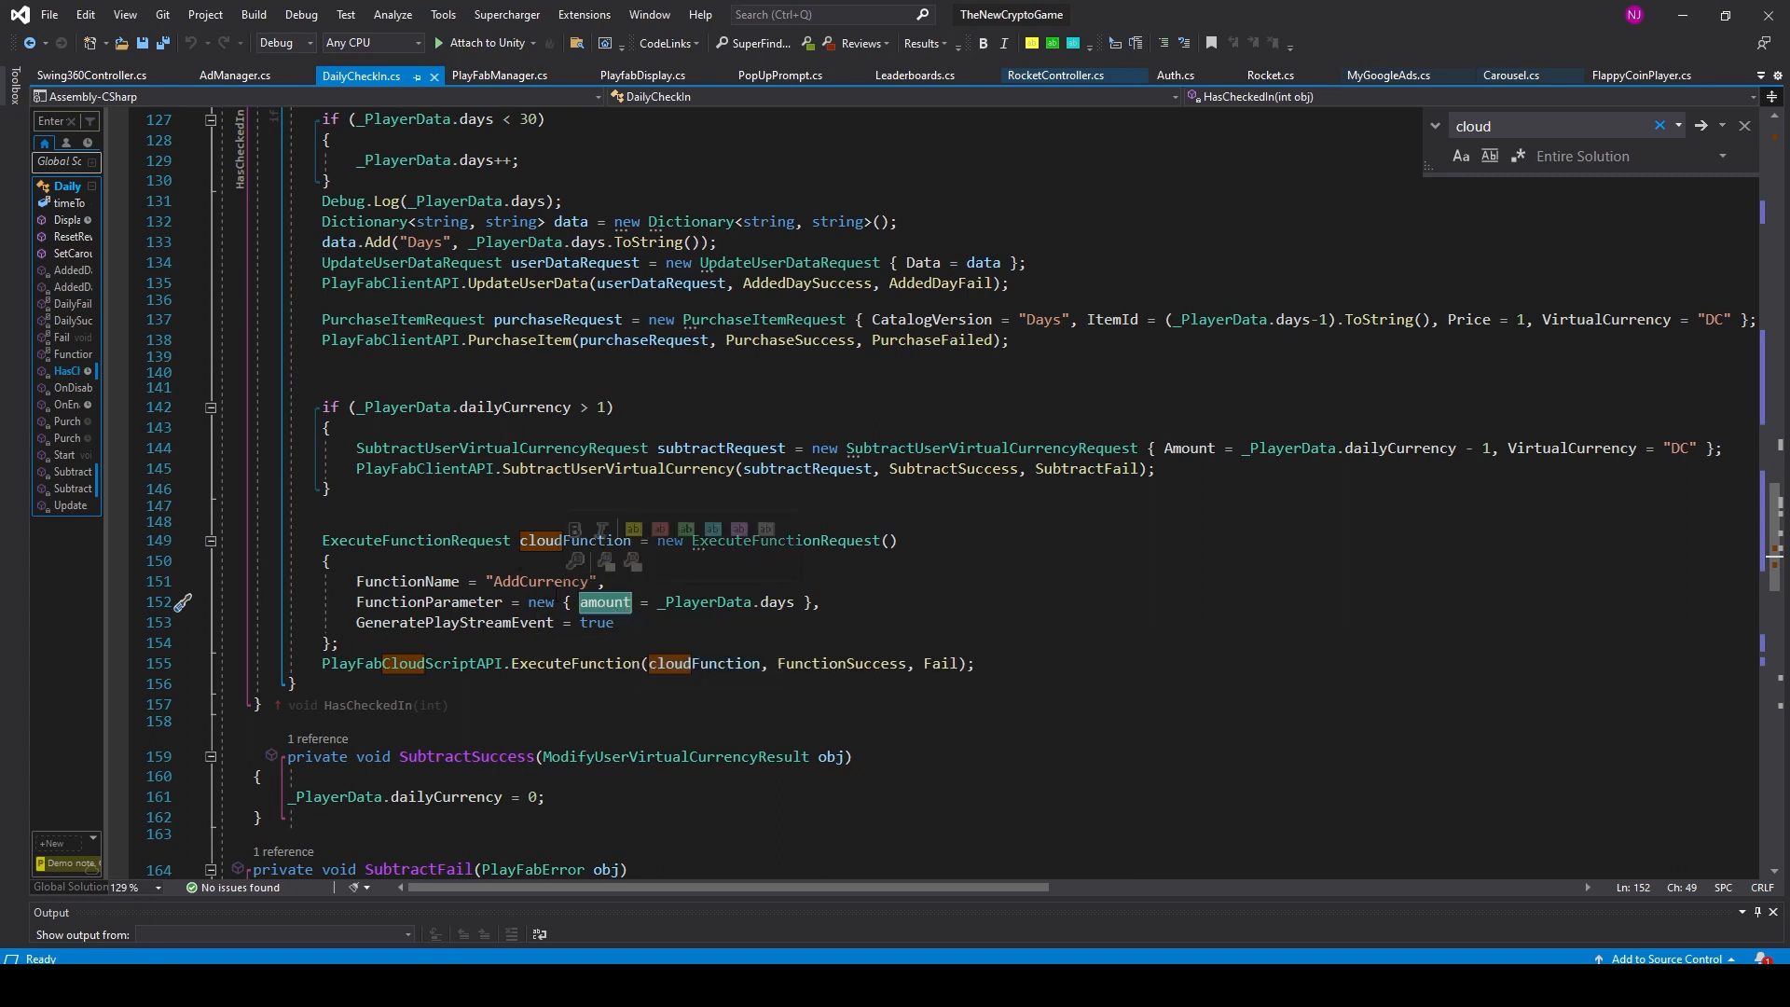
pyautogui.moveTo(604, 603)
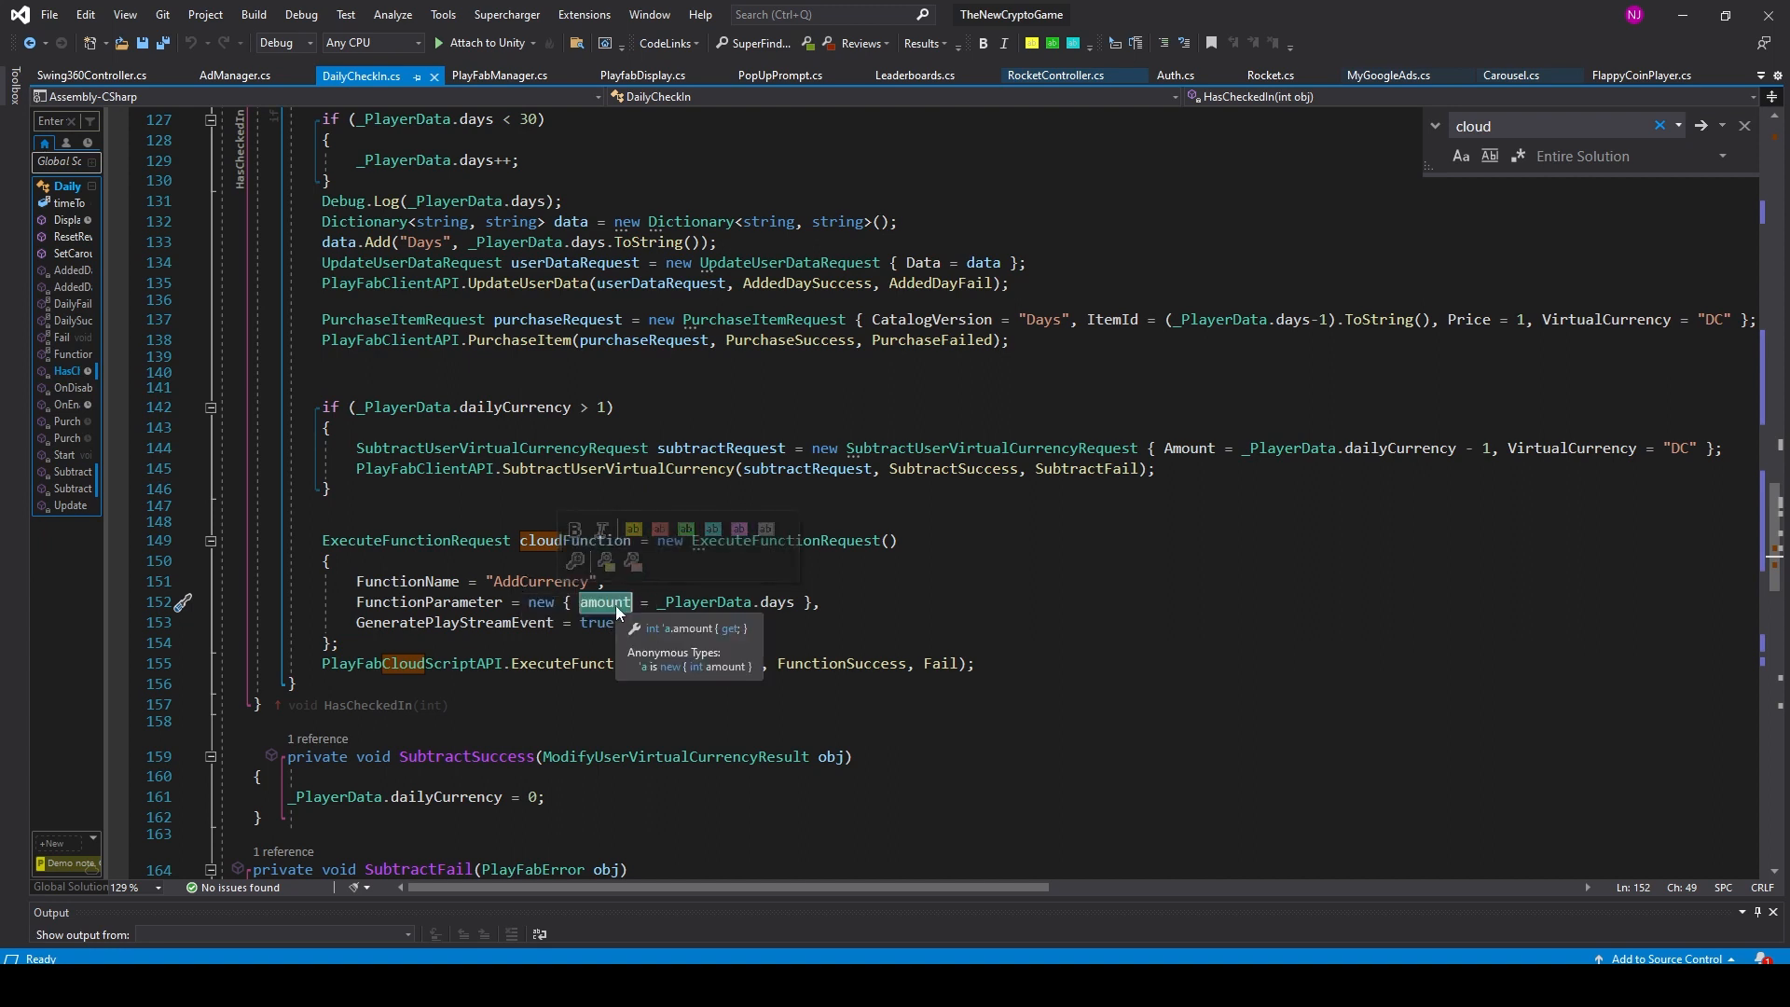
pyautogui.moveTo(611, 611)
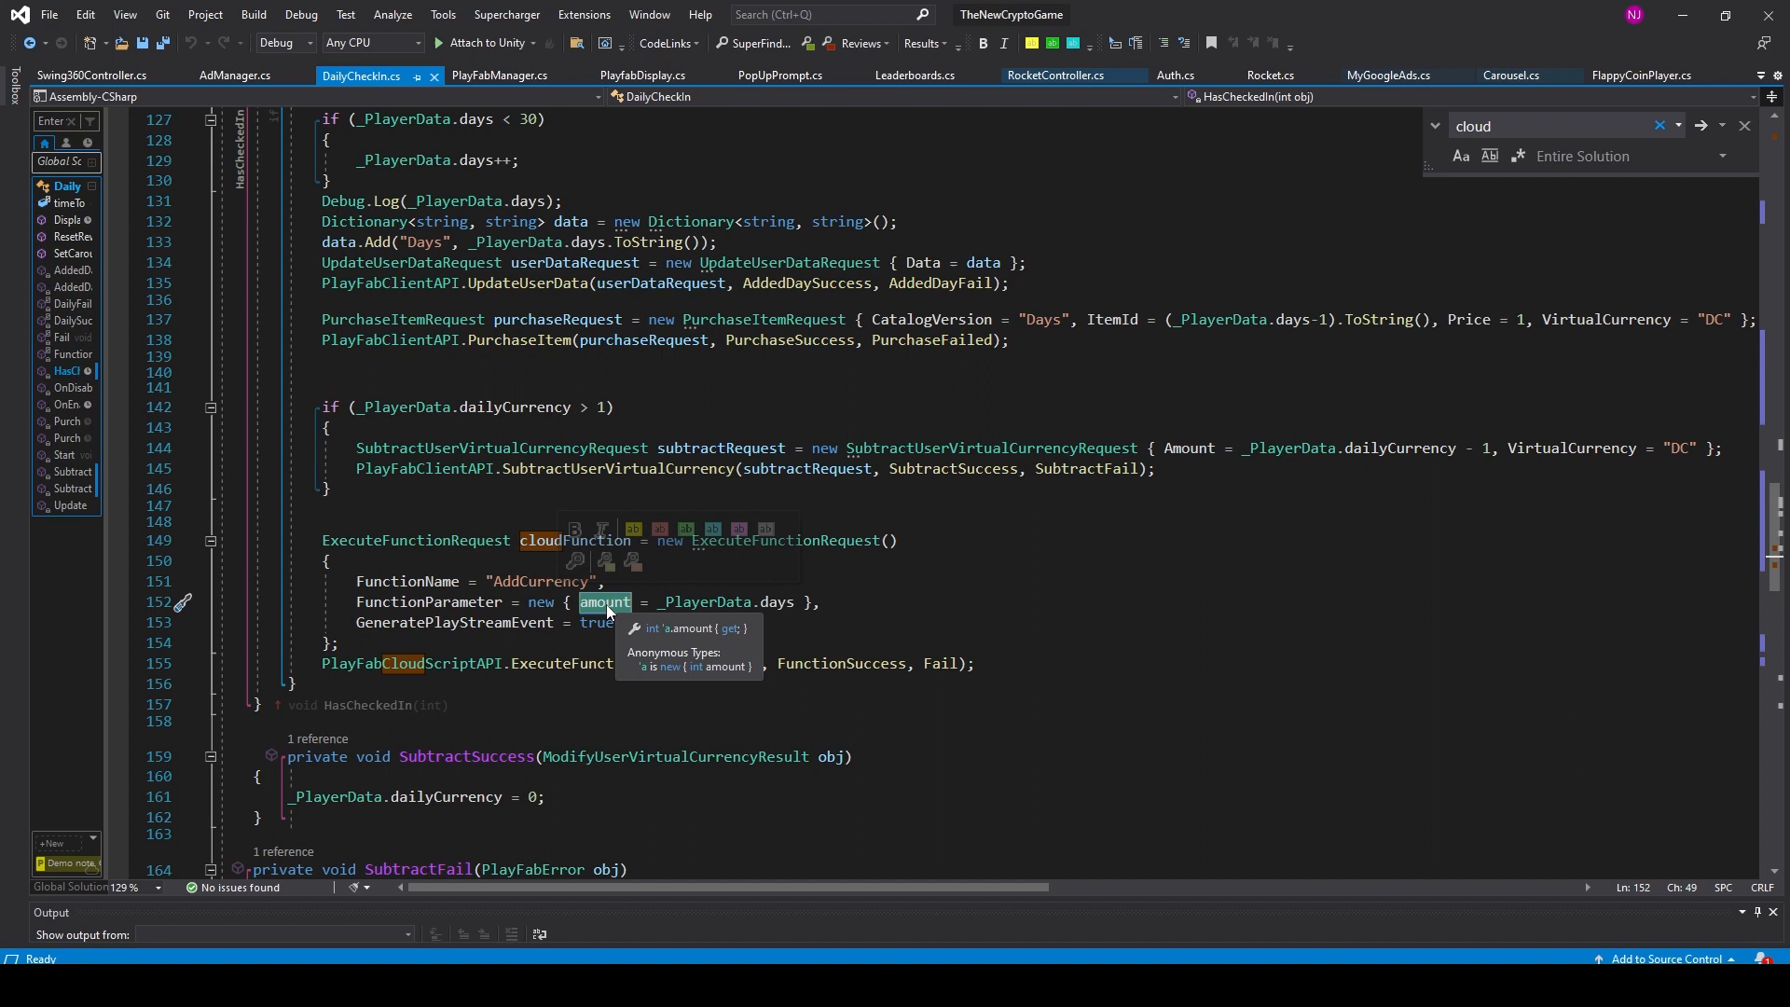